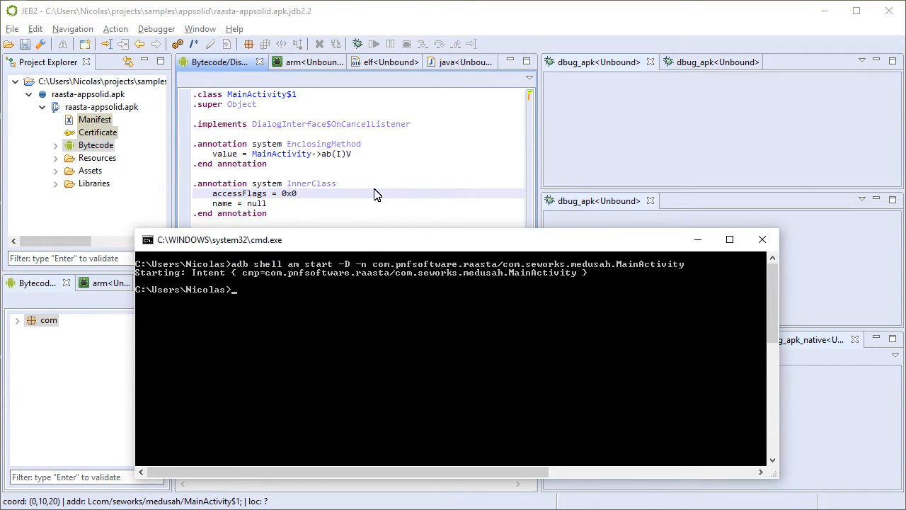
Step: Bring the JEB2 window forward and open then close the Debugger menu
click(156, 29)
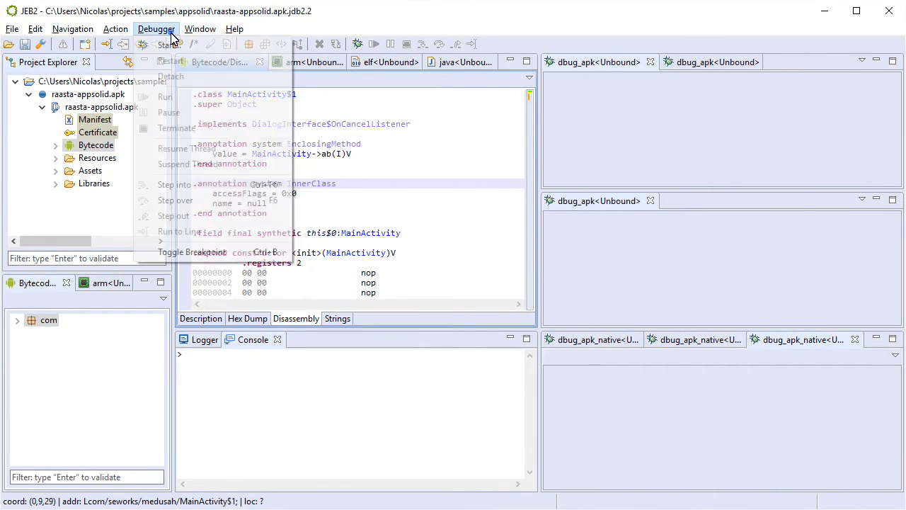
click(156, 29)
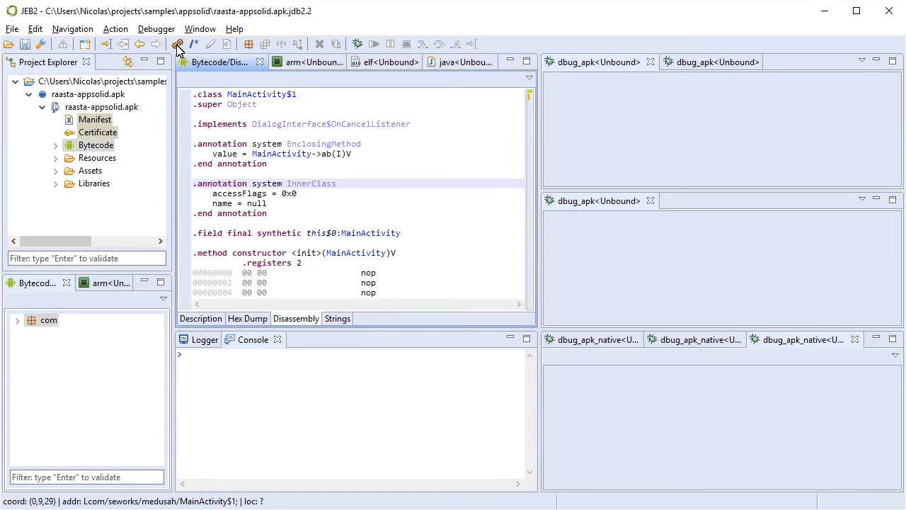
Step: Attach to com.pnfsoftware.raasta with Suspend all threads enabled
click(177, 43)
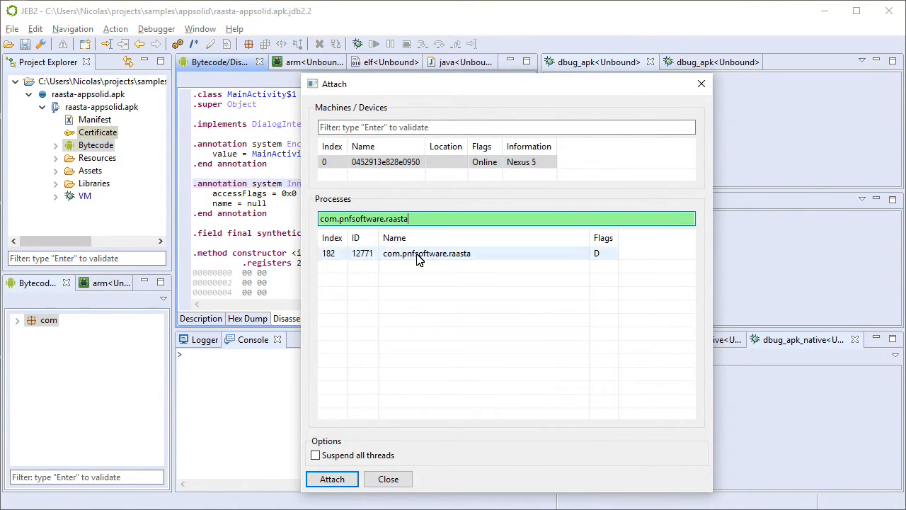
click(315, 454)
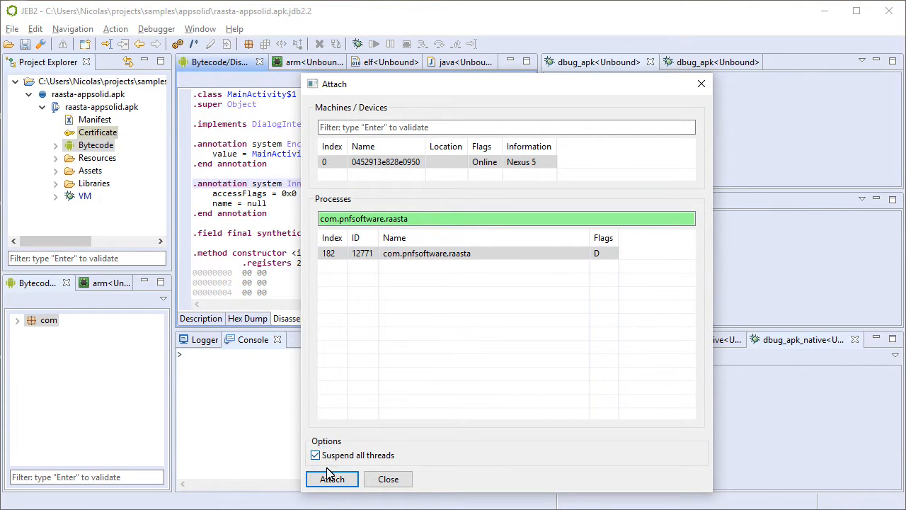
click(331, 478)
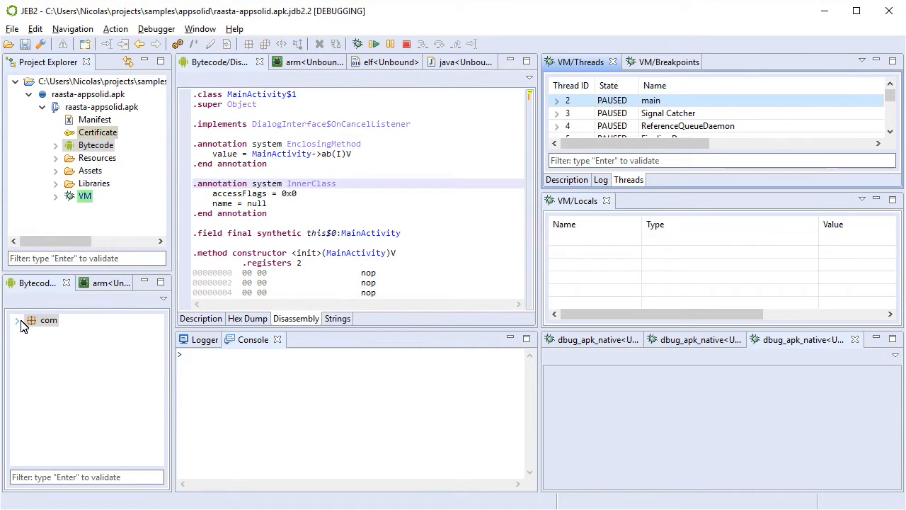
Step: Expand com.seworks.medusah.app and open DexLoadThread's run method source
click(18, 319)
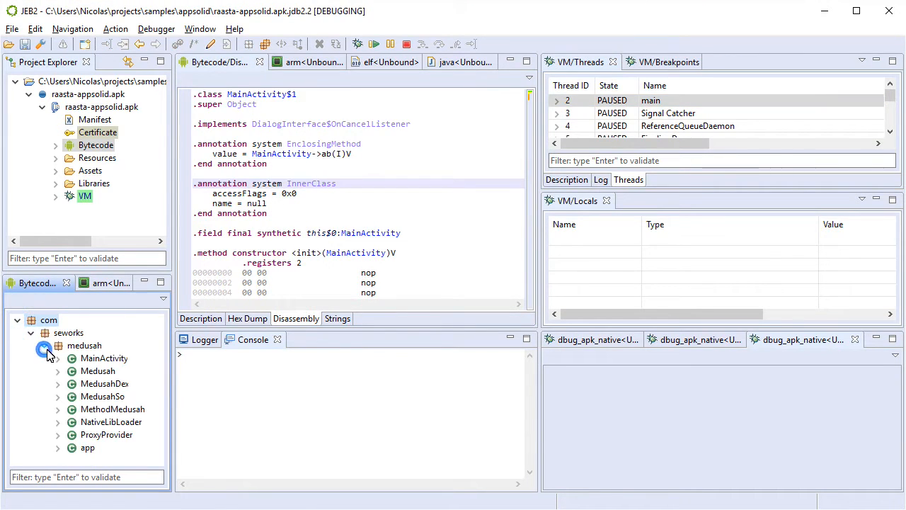
click(87, 447)
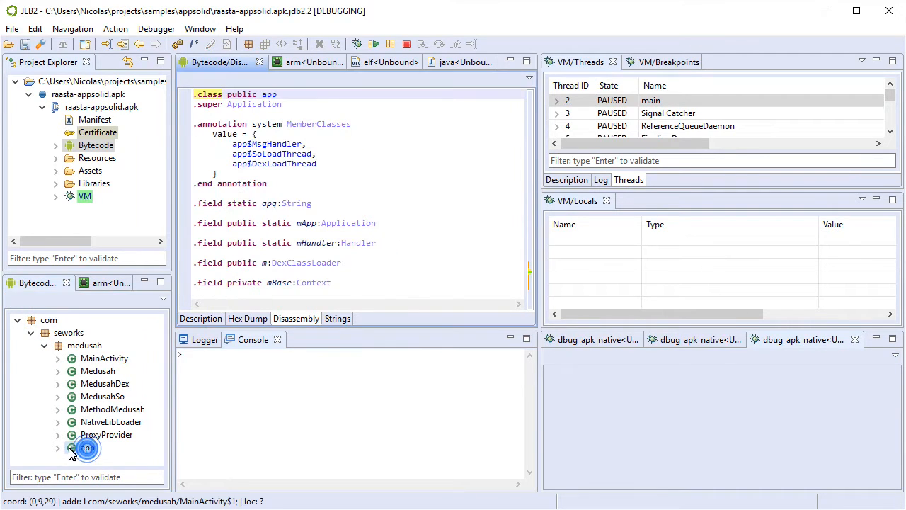
double_click(88, 447)
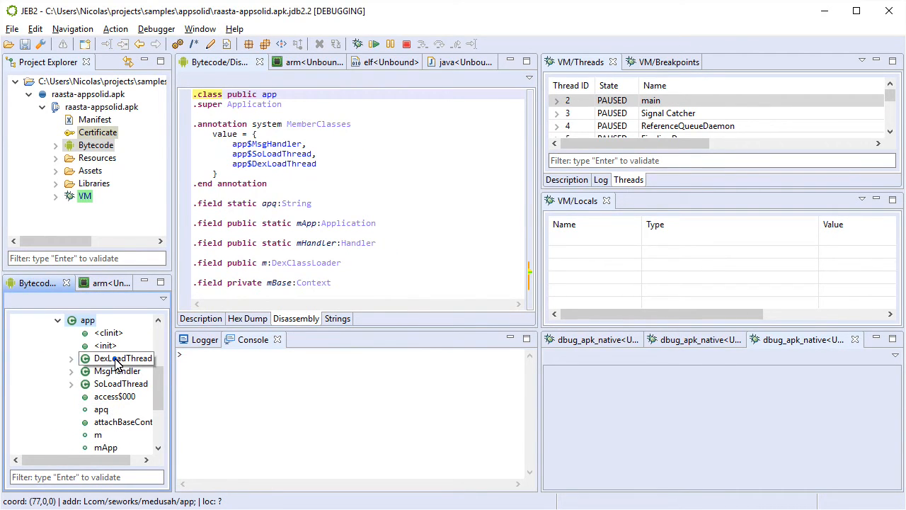
click(123, 358)
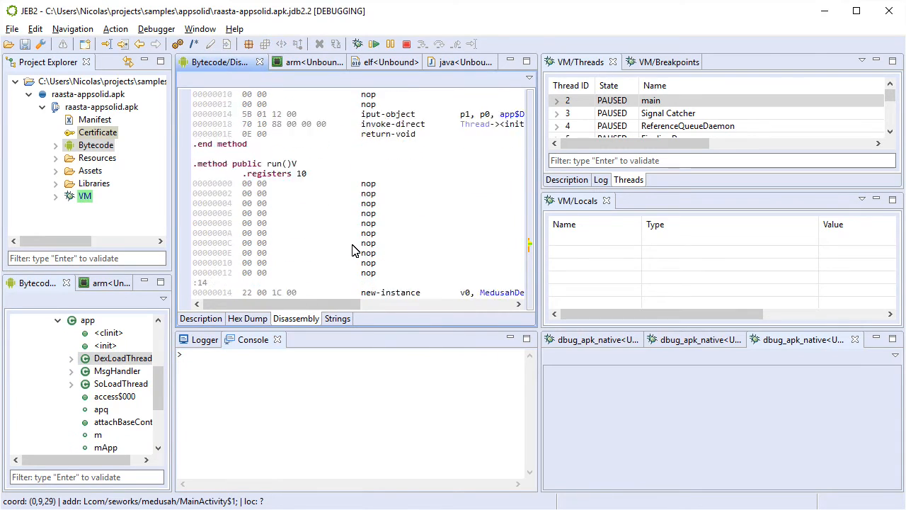
scroll(down, 3)
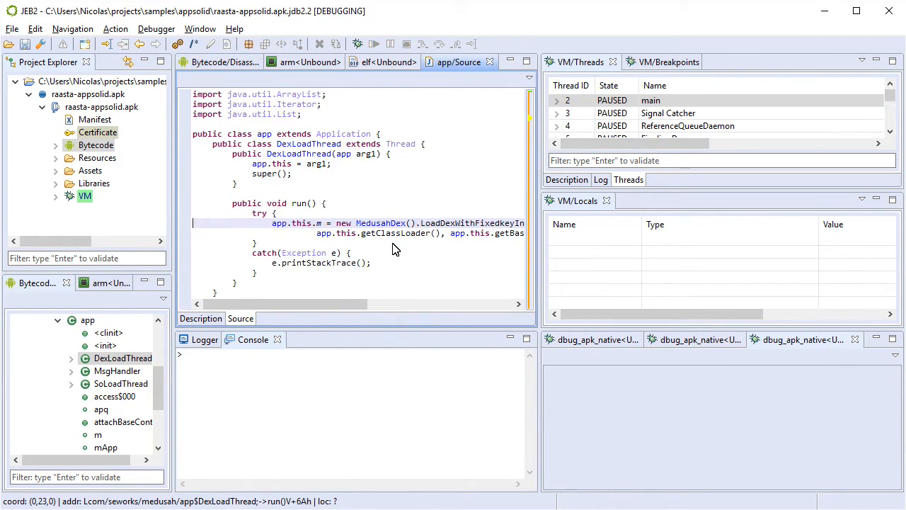
Step: Jump from the MedusahDex source line to its invoke-virtual/range bytecode
double_click(470, 223)
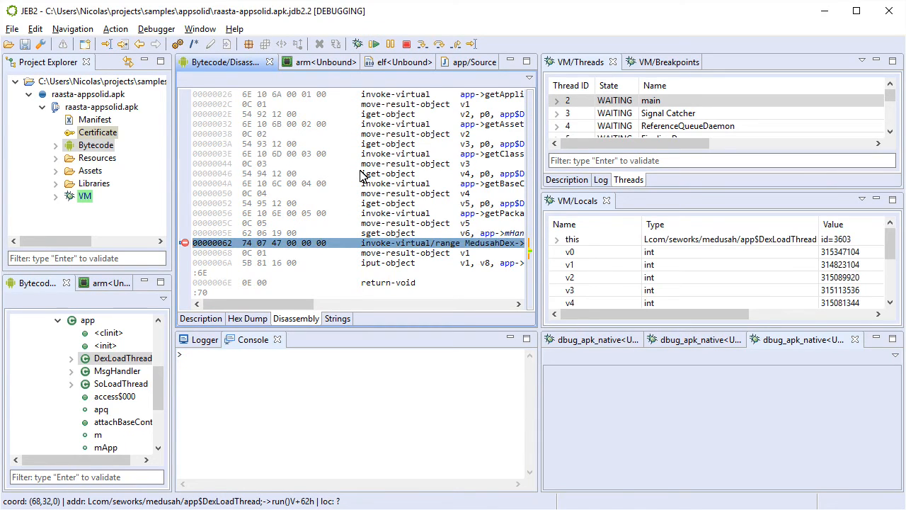
mouse_move(395, 157)
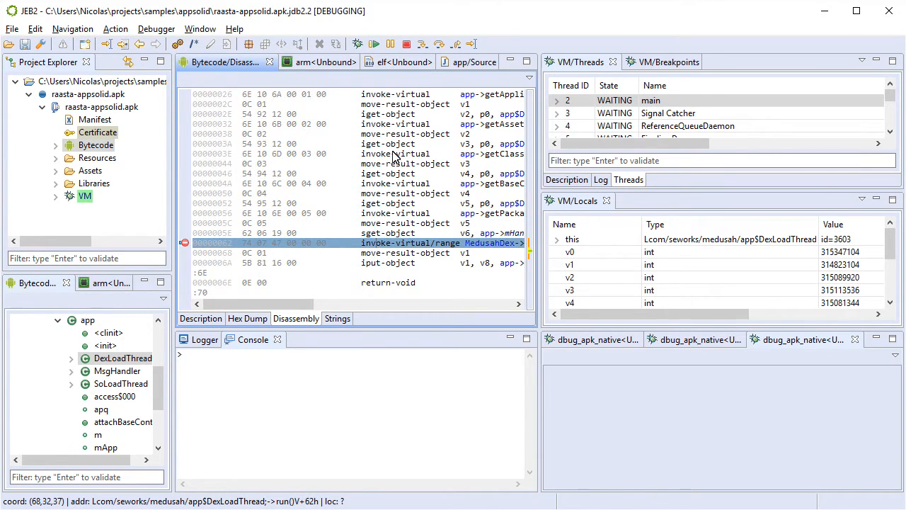
mouse_move(422, 44)
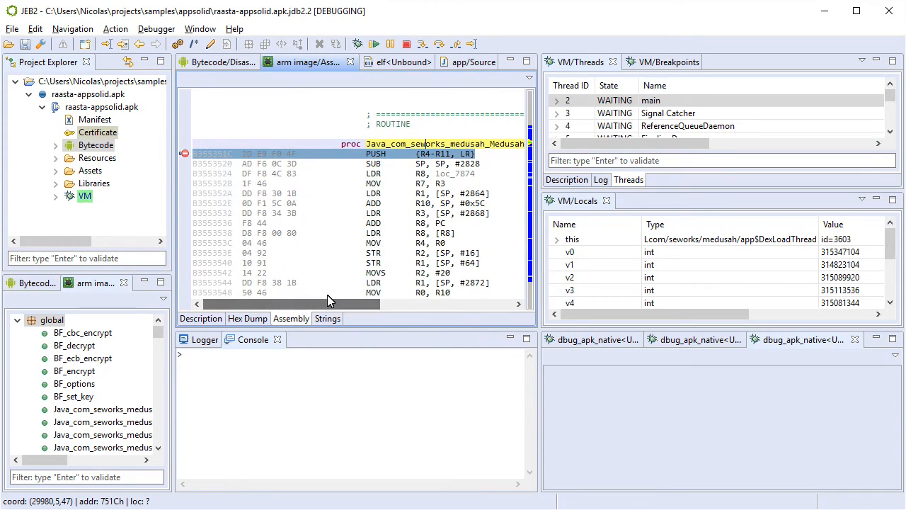
Step: Open libmd.so's ARM image at Java_com_seworks_medusah with an entry breakpoint
click(72, 28)
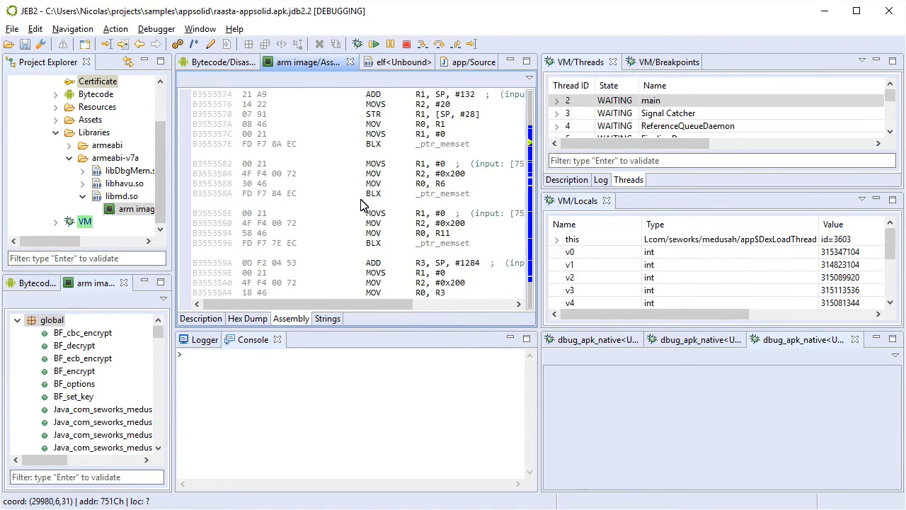
Step: Select the BL DecryptFileWithFix line in libmd.so's disassembly
scroll(down, 3)
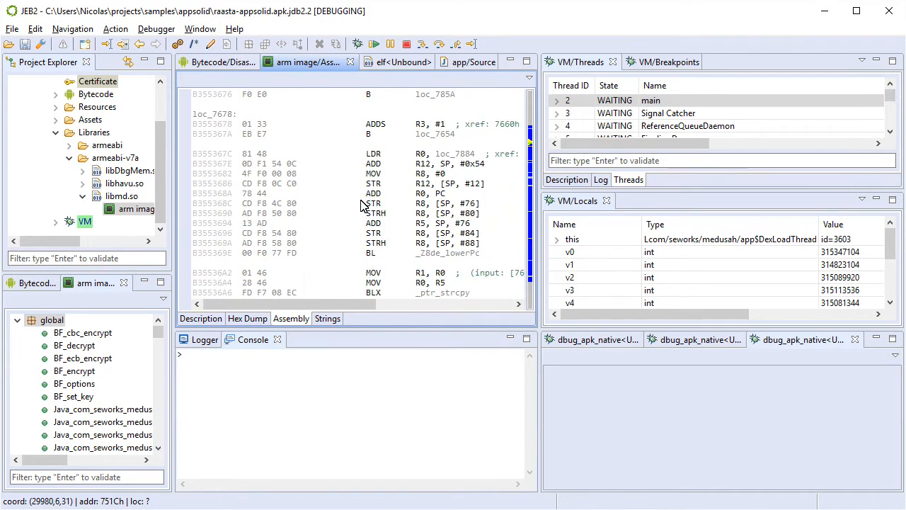
scroll(down, 3)
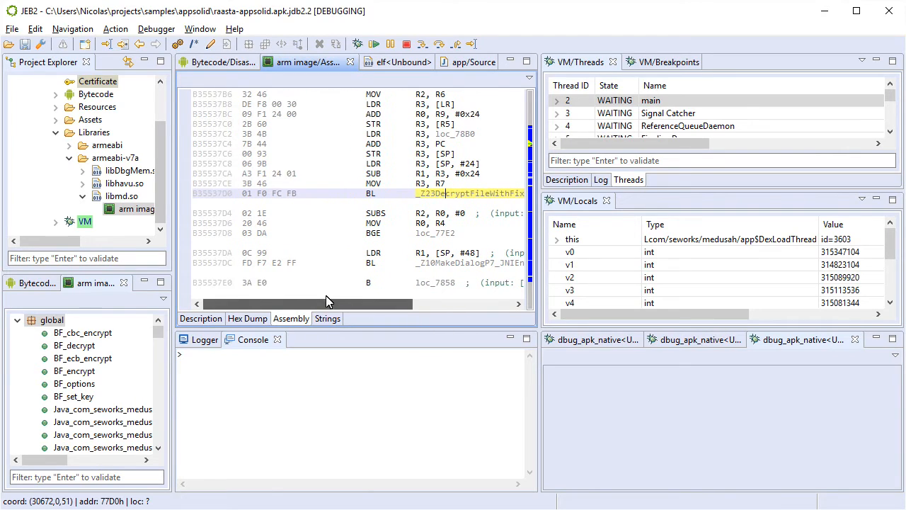
click(156, 28)
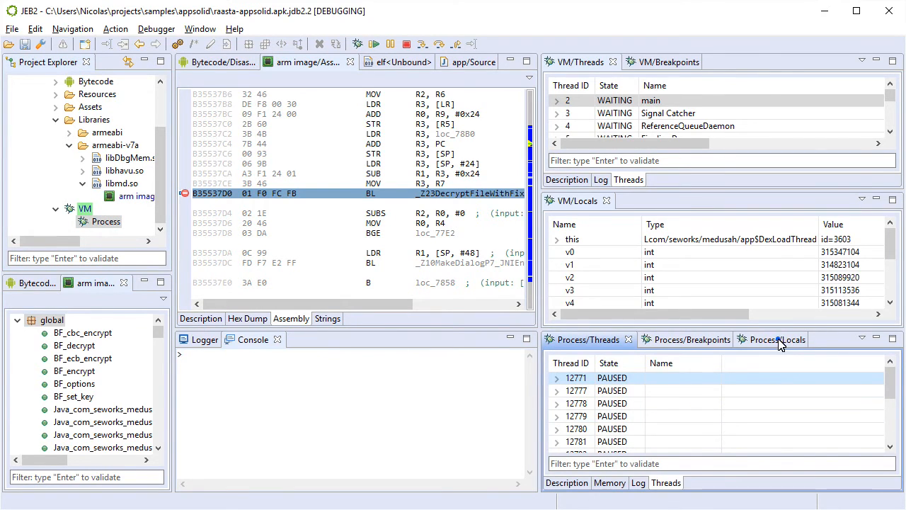
Step: Inspect registers r2 and r6 for the jar path, then step over DecryptFileWithFix
click(761, 339)
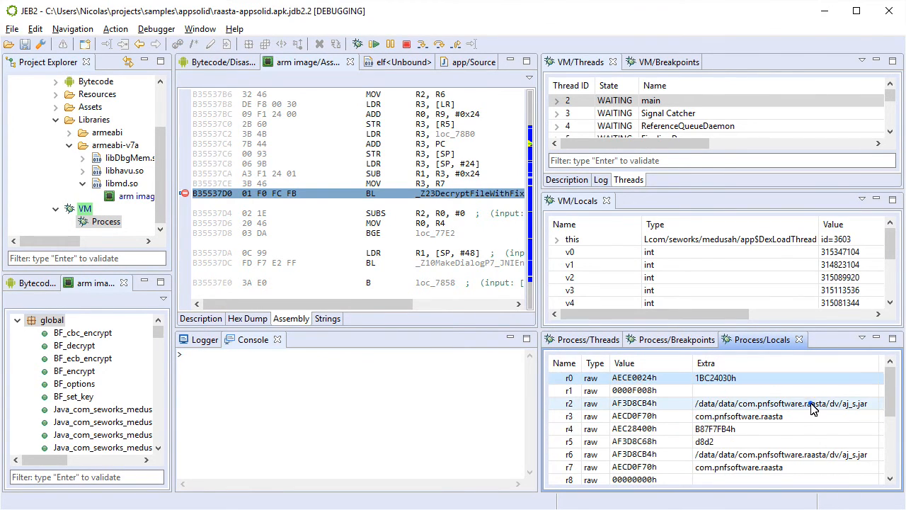
click(779, 403)
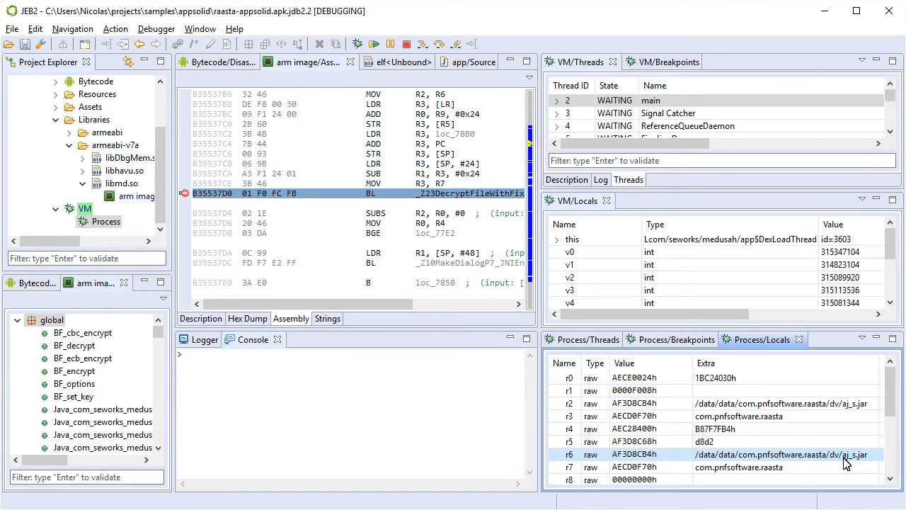
mouse_move(840, 466)
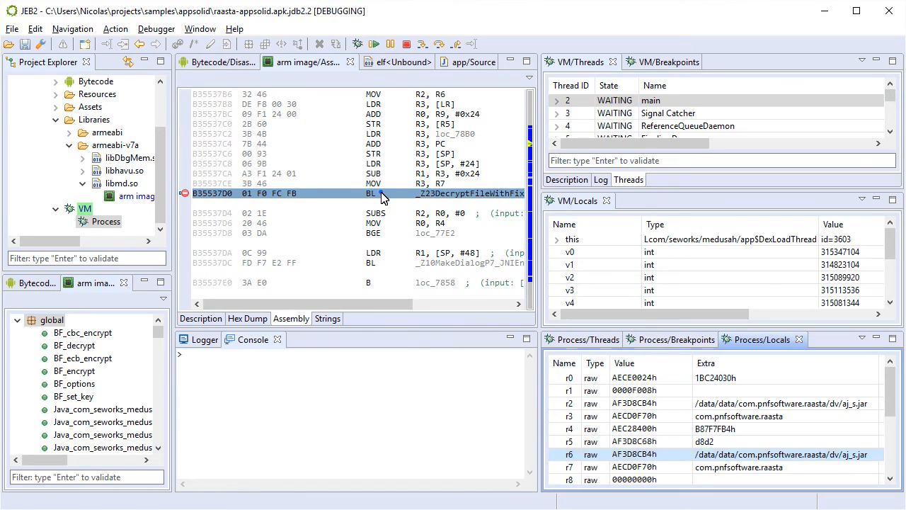
mouse_move(439, 43)
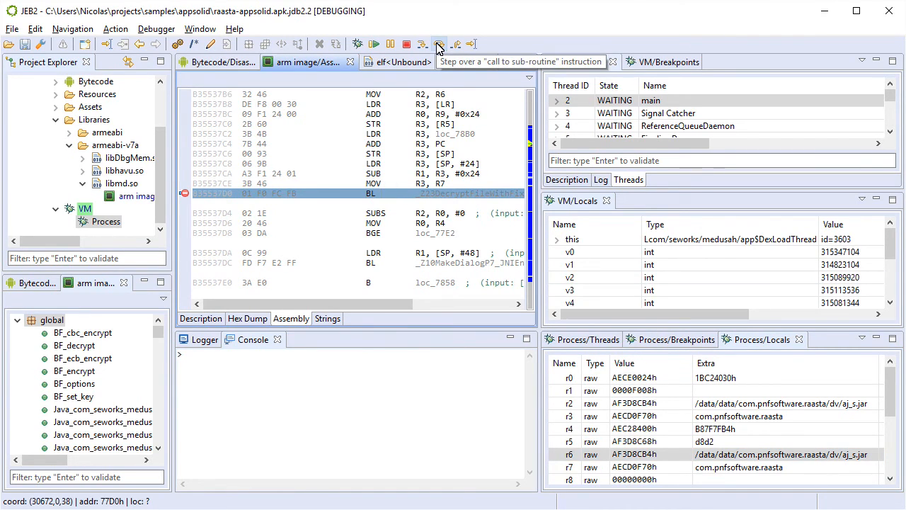
click(438, 43)
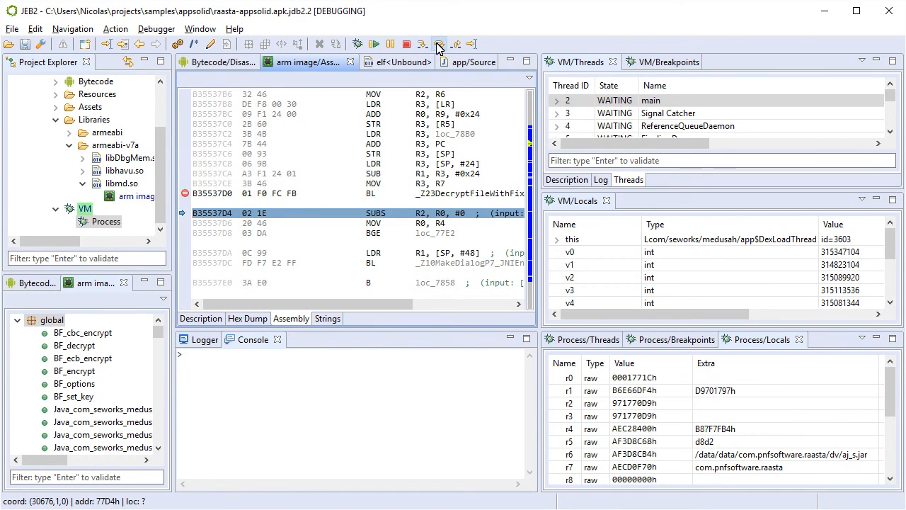